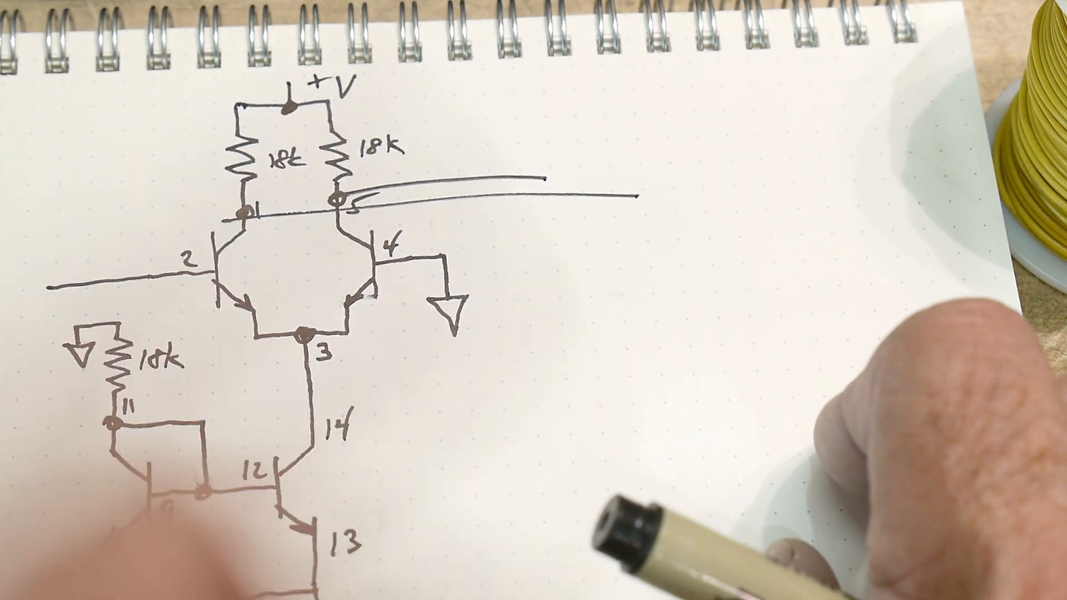
pyautogui.moveTo(307, 409)
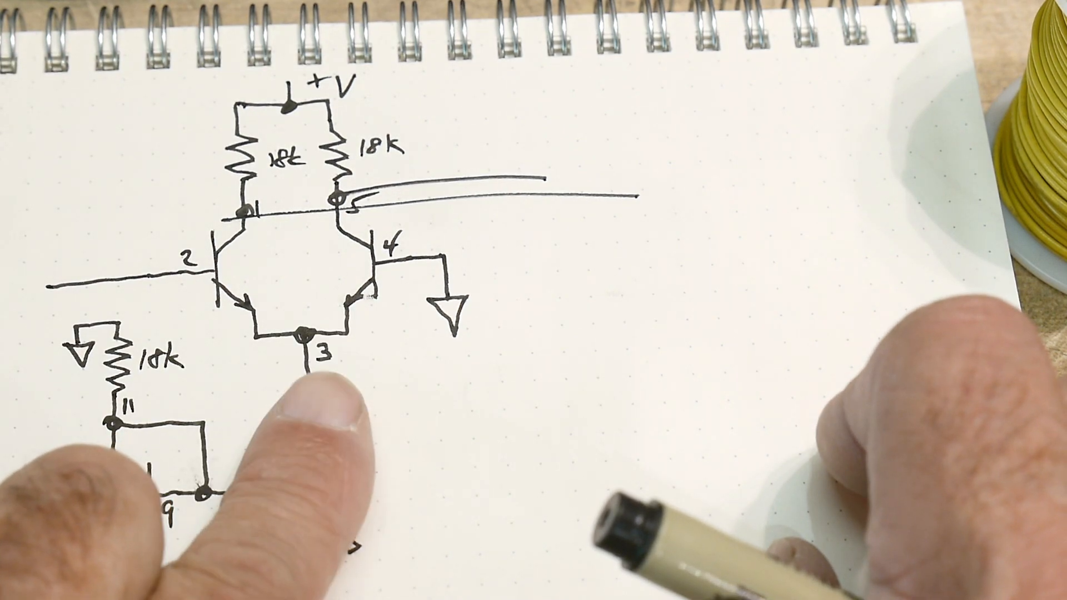